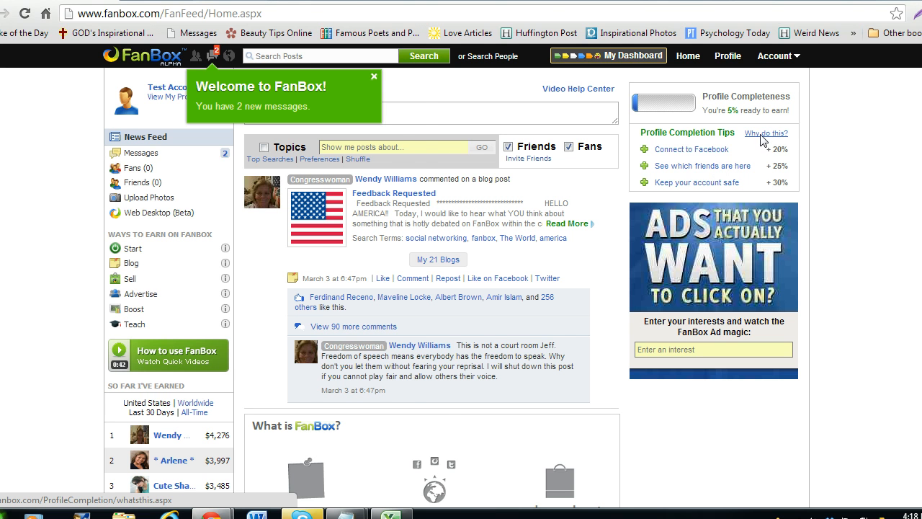
- View and dismiss the profile completeness explanation, then start connecting the account to Facebook
left_click(766, 132)
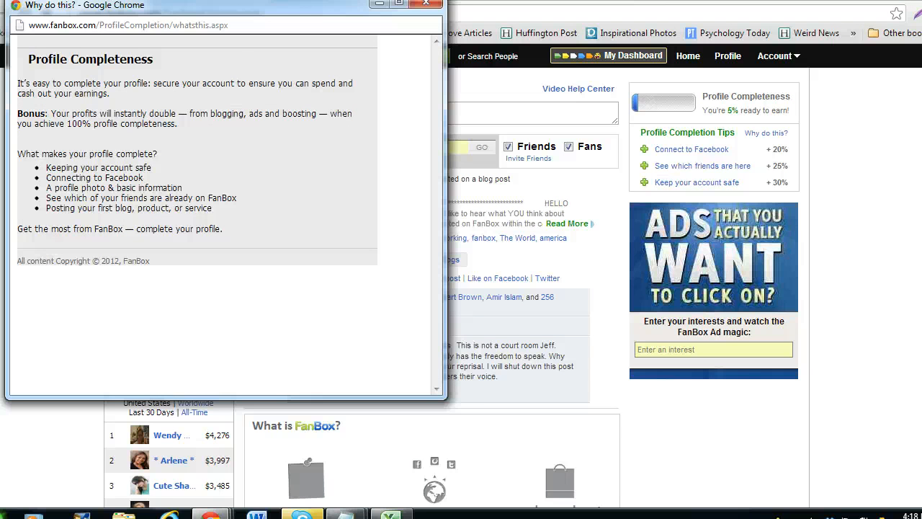
left_click(425, 8)
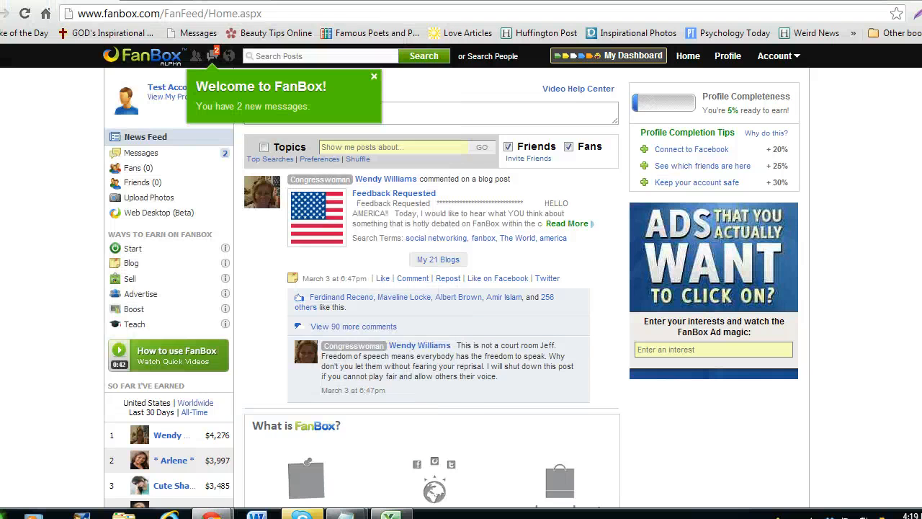
mouse_move(677, 182)
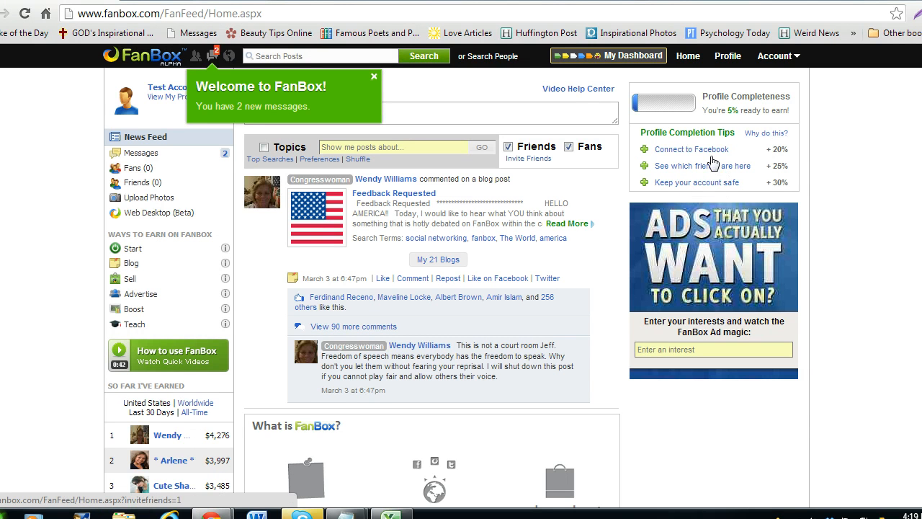
left_click(690, 149)
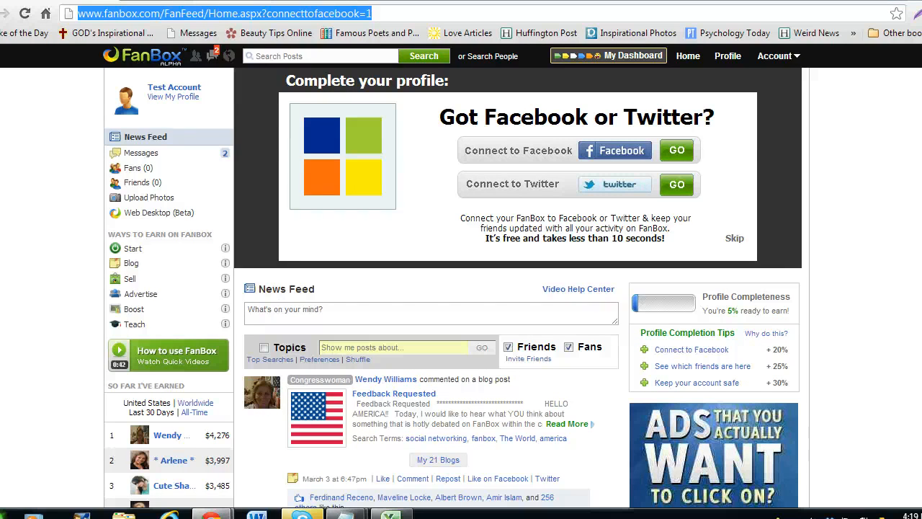
mouse_move(183, 454)
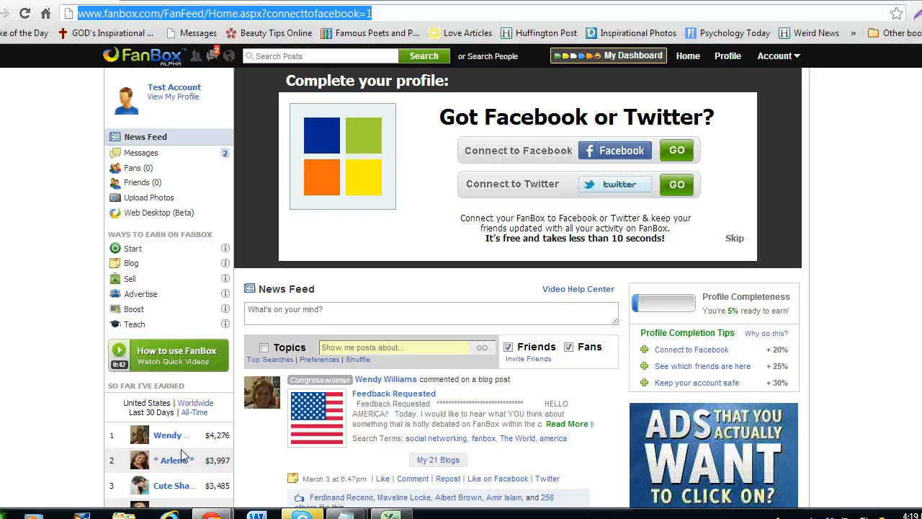
mouse_move(687, 366)
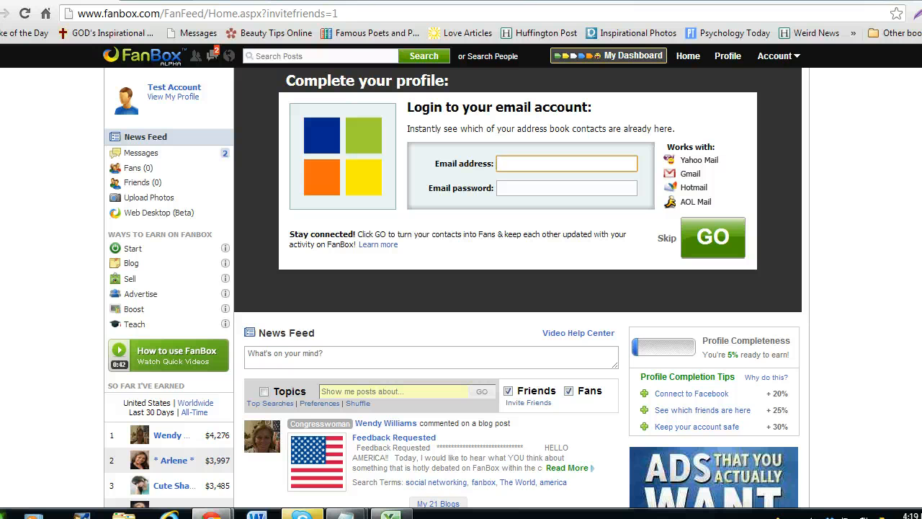
left_click(566, 164)
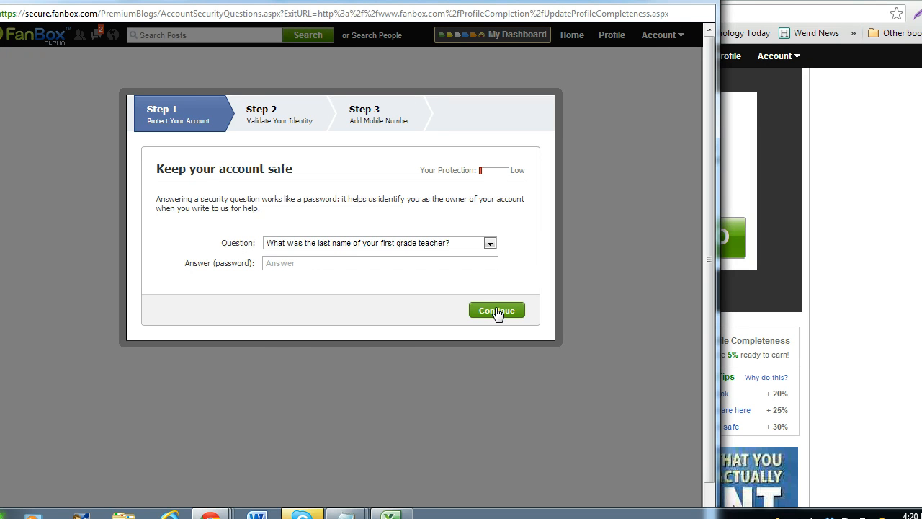
- Continue past identity and mobile steps, keep United States as phone country, and finish
left_click(496, 310)
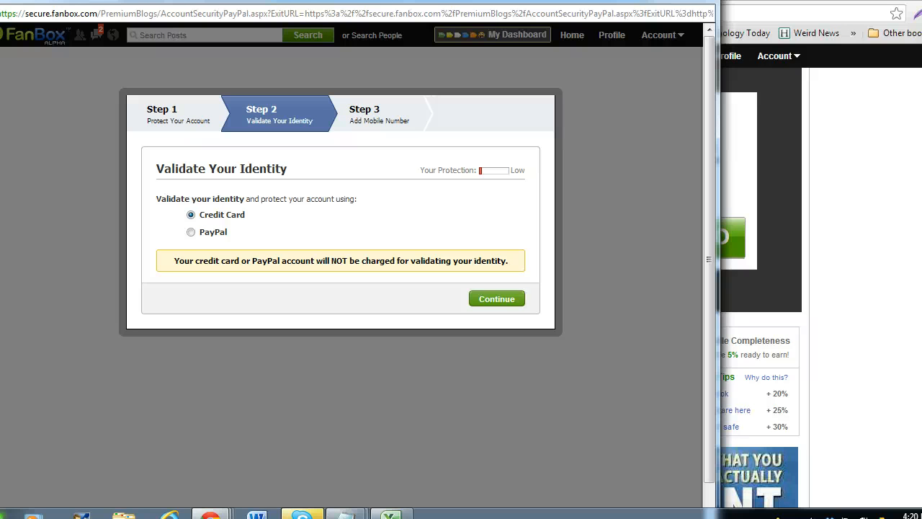
mouse_move(295, 304)
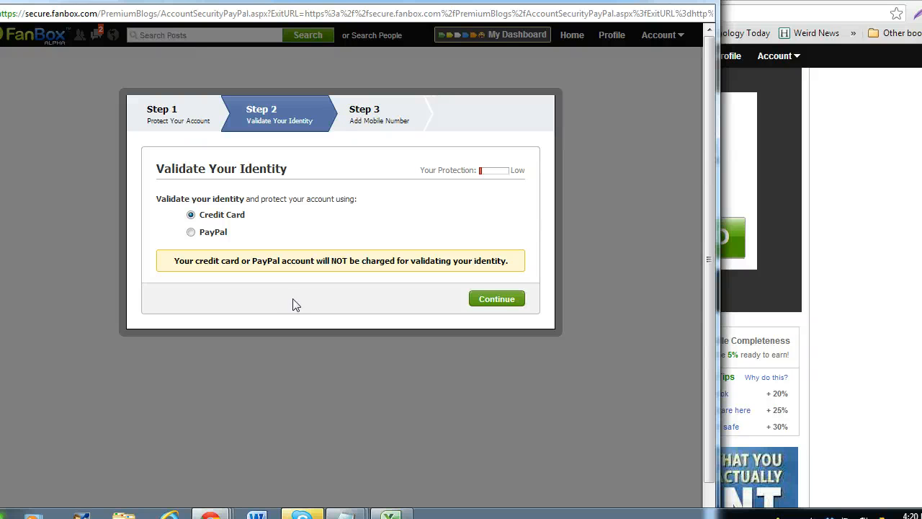
left_click(497, 298)
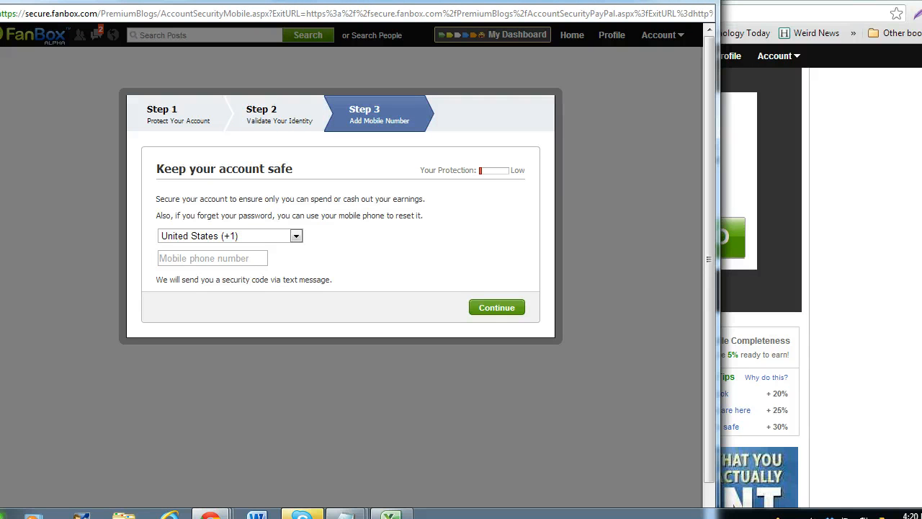
mouse_move(219, 276)
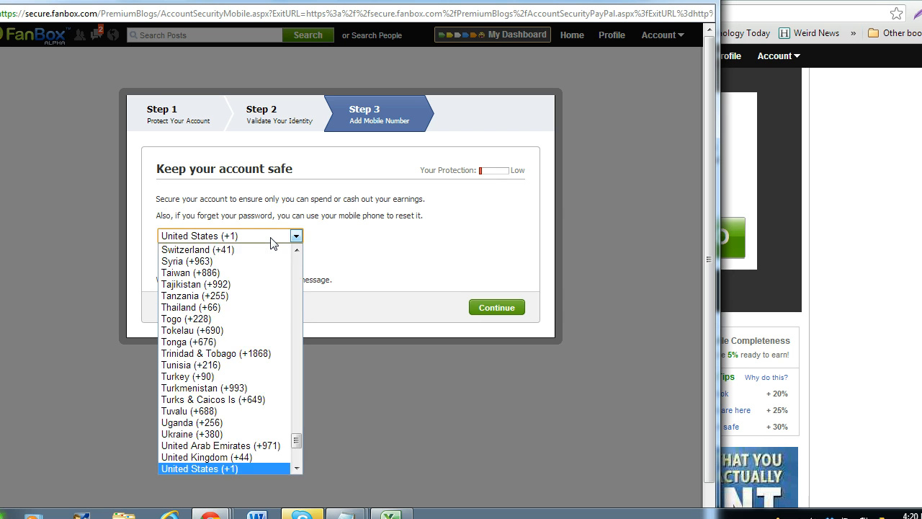
left_click(200, 468)
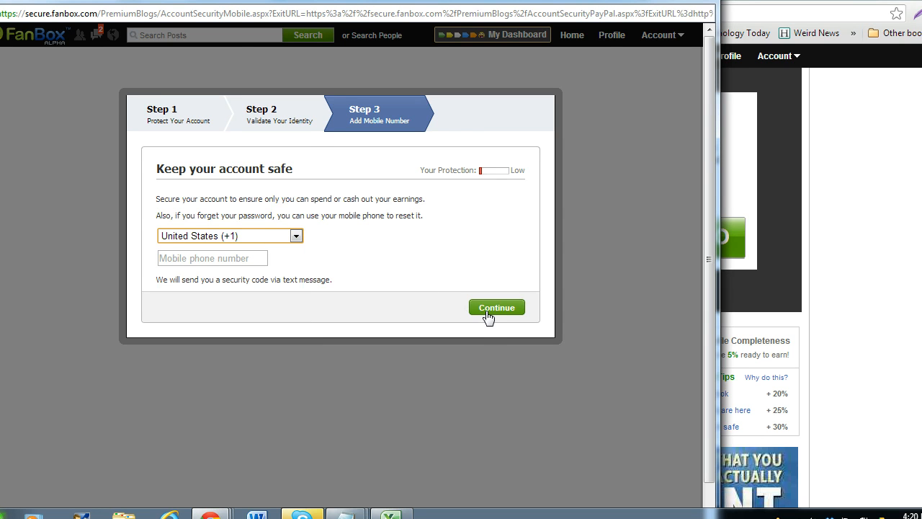
left_click(496, 307)
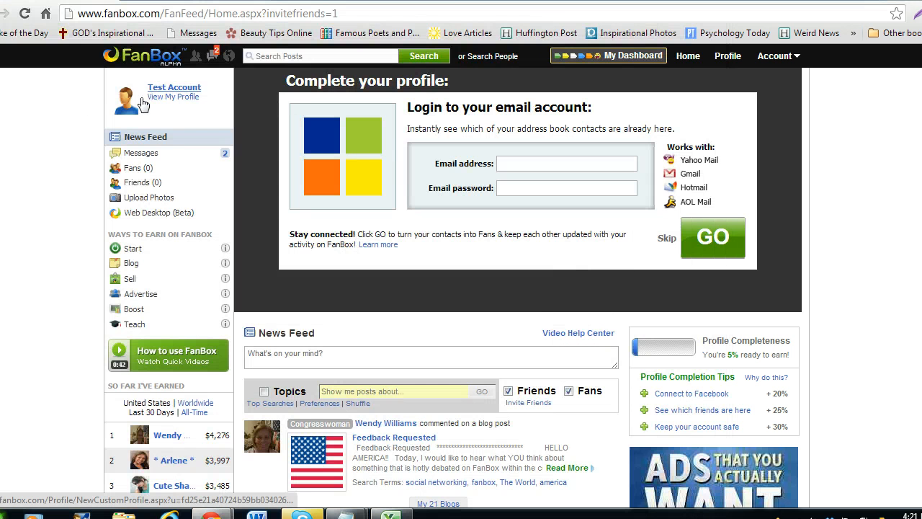
mouse_move(130, 106)
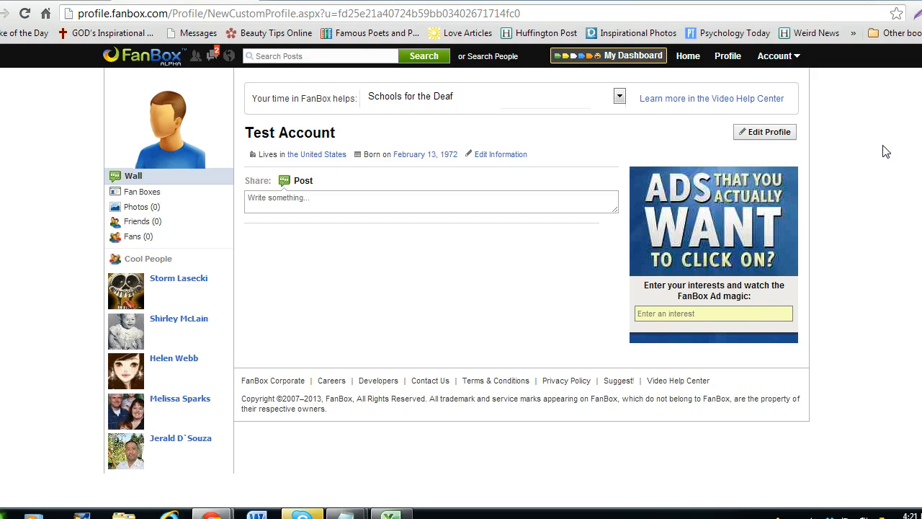
- Open Edit Profile to reach the About Me name, gender and birth date form
left_click(764, 132)
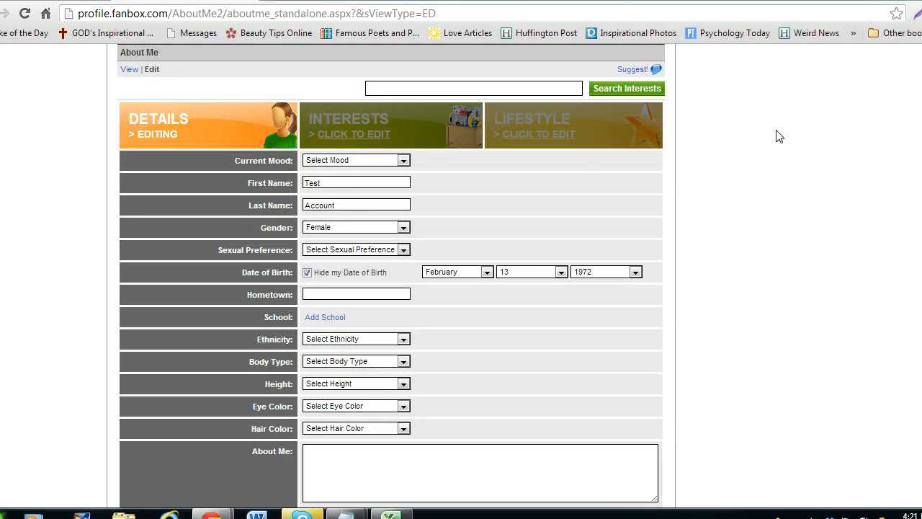